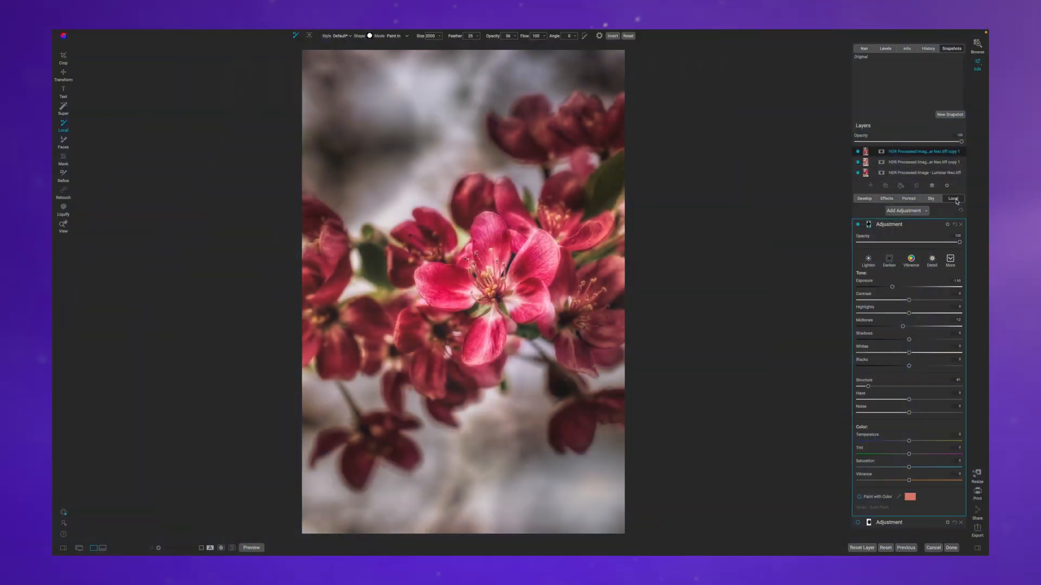
- Show the Big Softy Vignette filter in Effects, toggle it to compare, and reveal the style presets
click(886, 197)
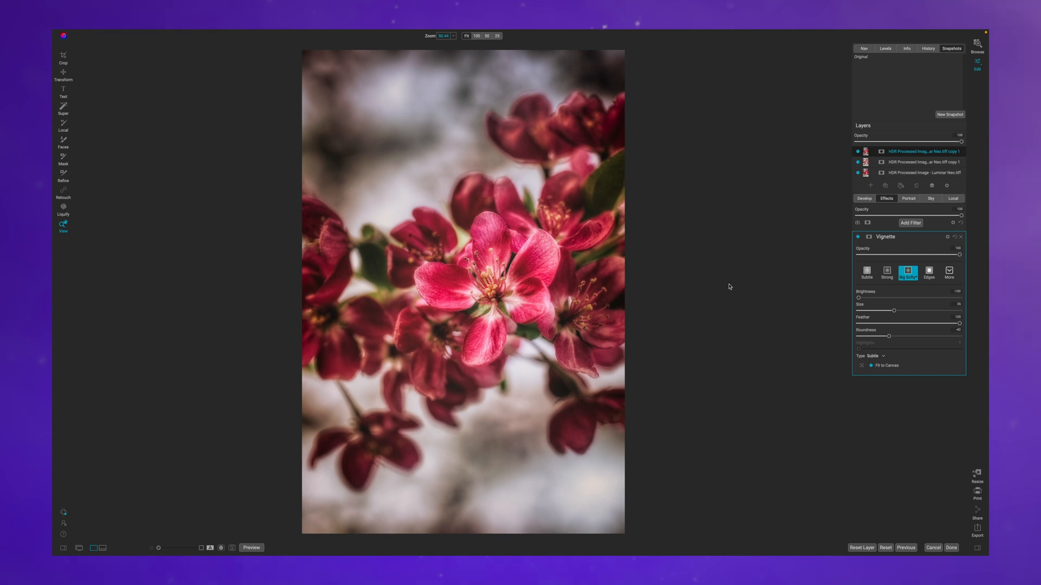
mouse_move(776, 291)
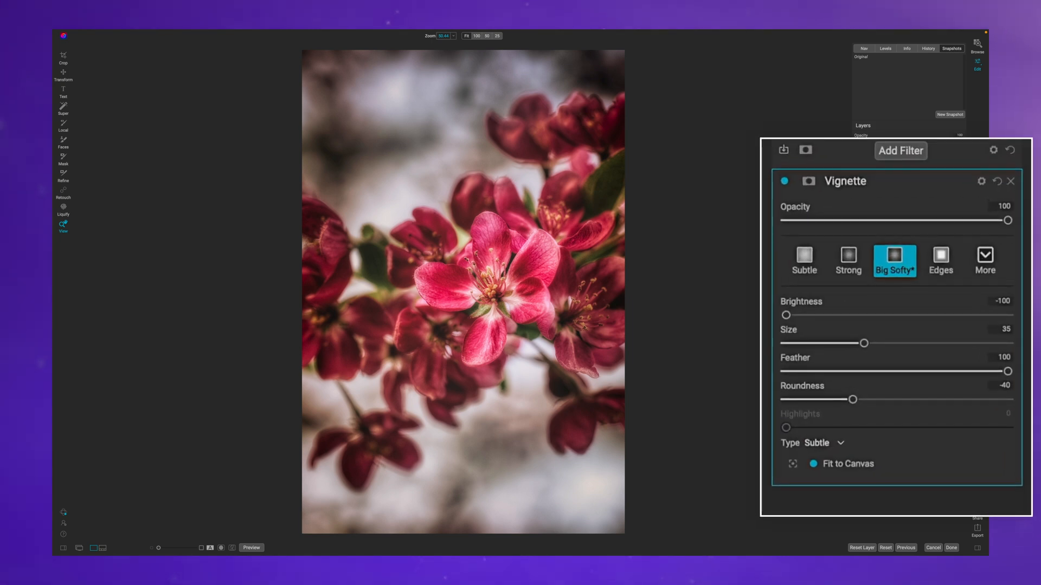
click(783, 181)
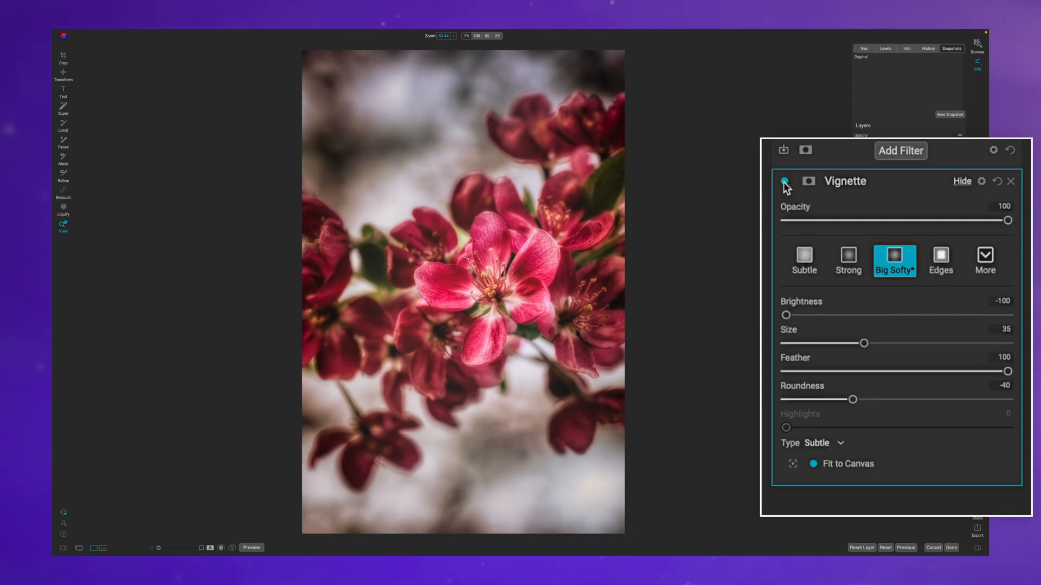
click(784, 181)
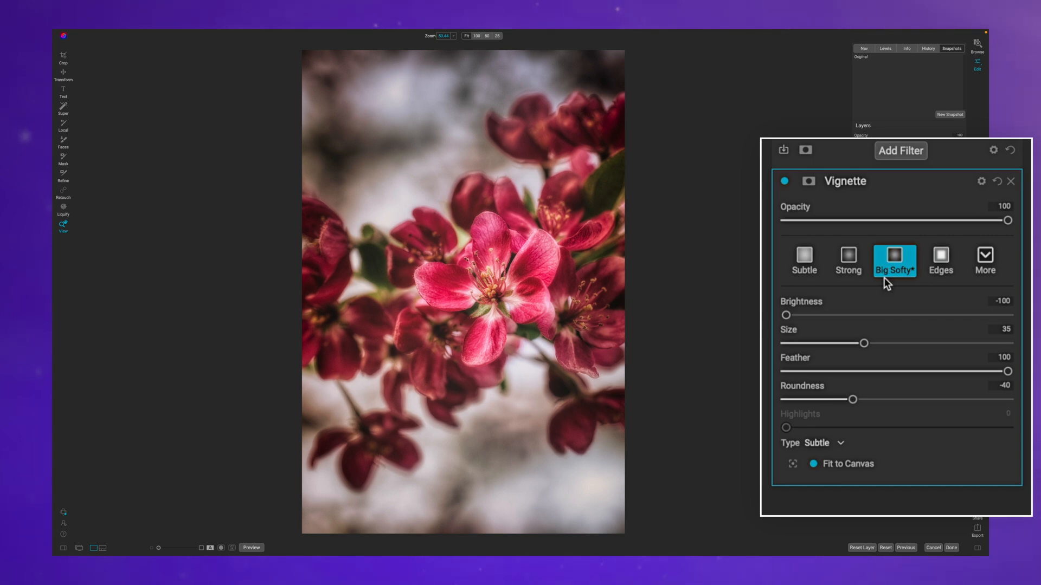
click(986, 260)
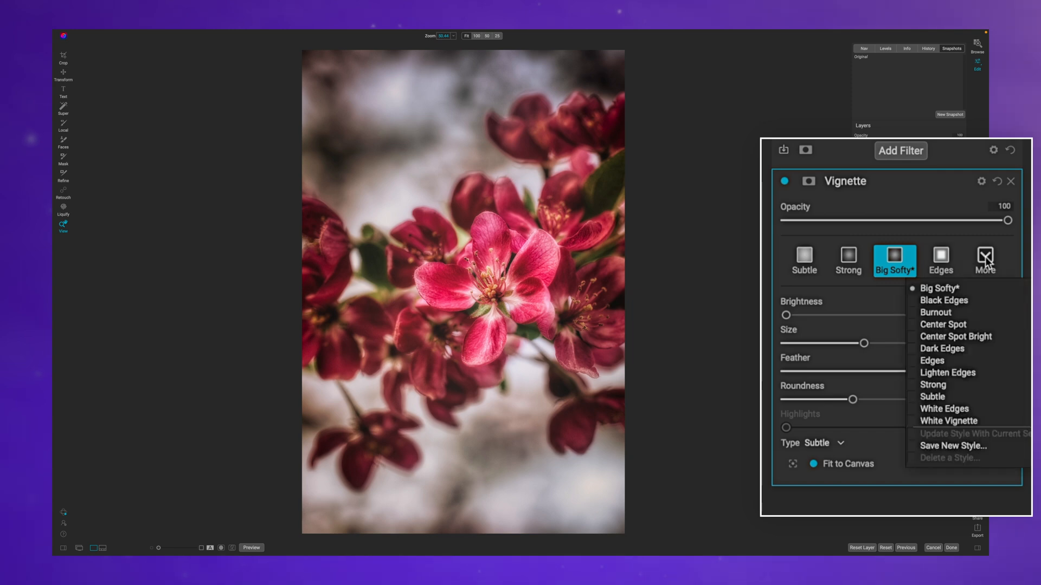
- Preview Lighten Edges, keep Big Softy, and try a lower Feather before returning it to 100
click(942, 301)
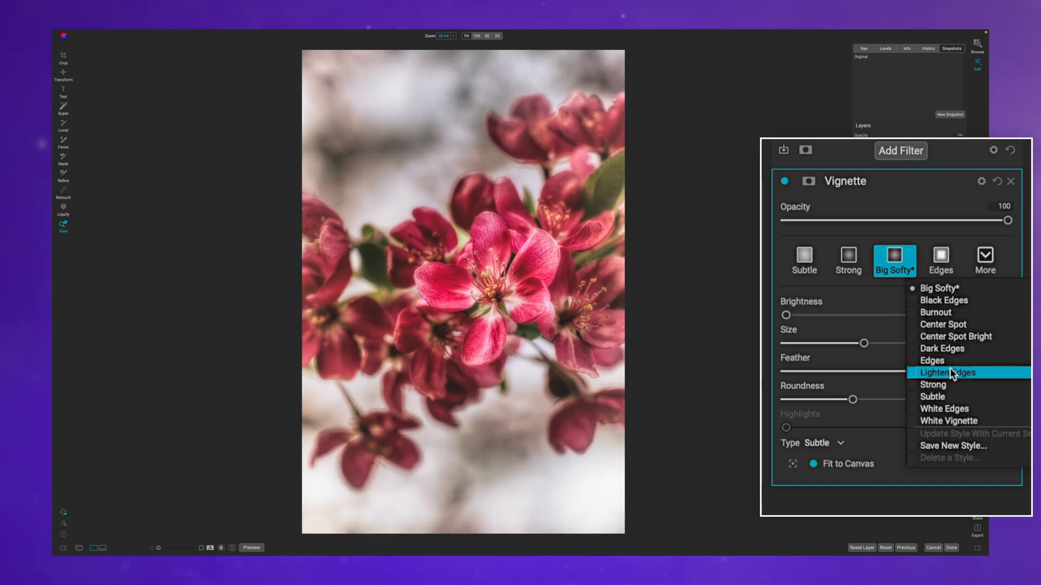
click(947, 371)
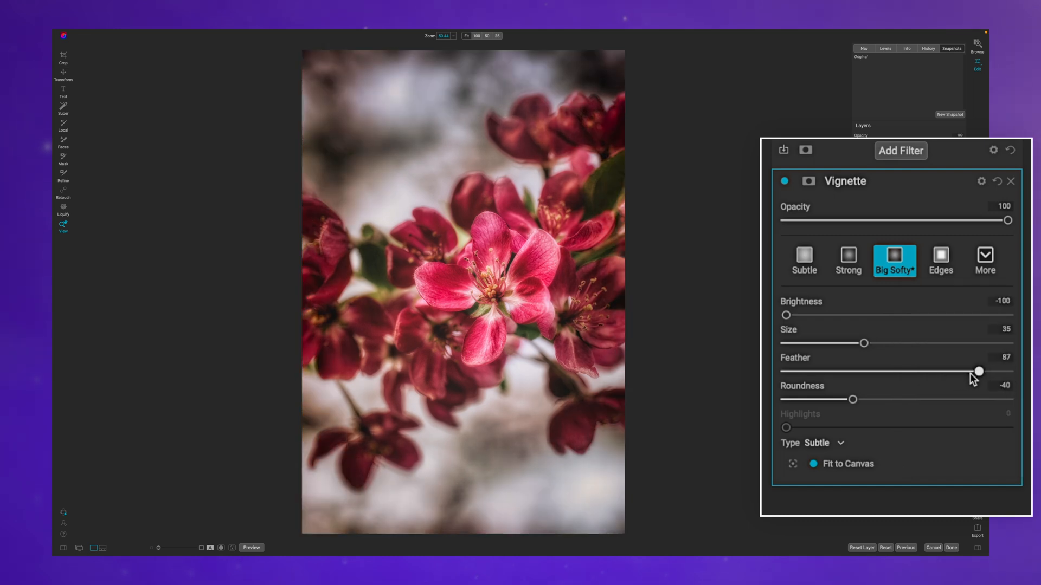
drag(977, 371, 958, 371)
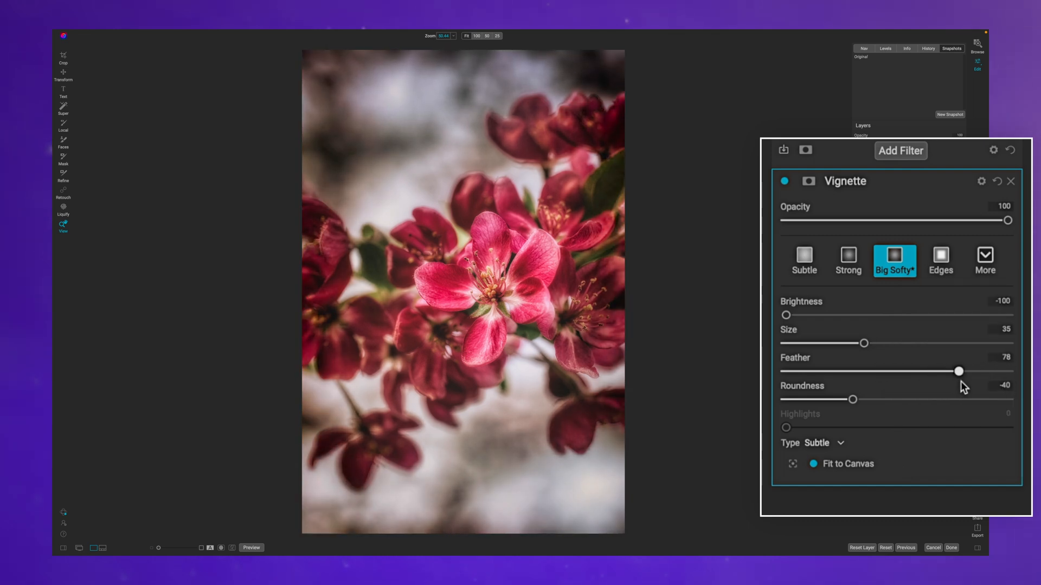
drag(956, 371, 1006, 371)
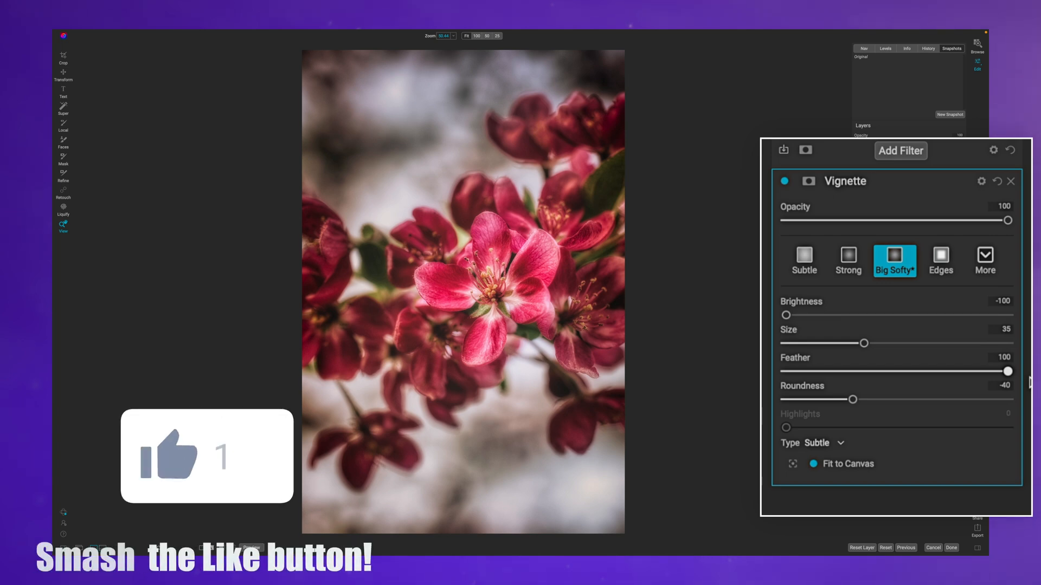
click(826, 442)
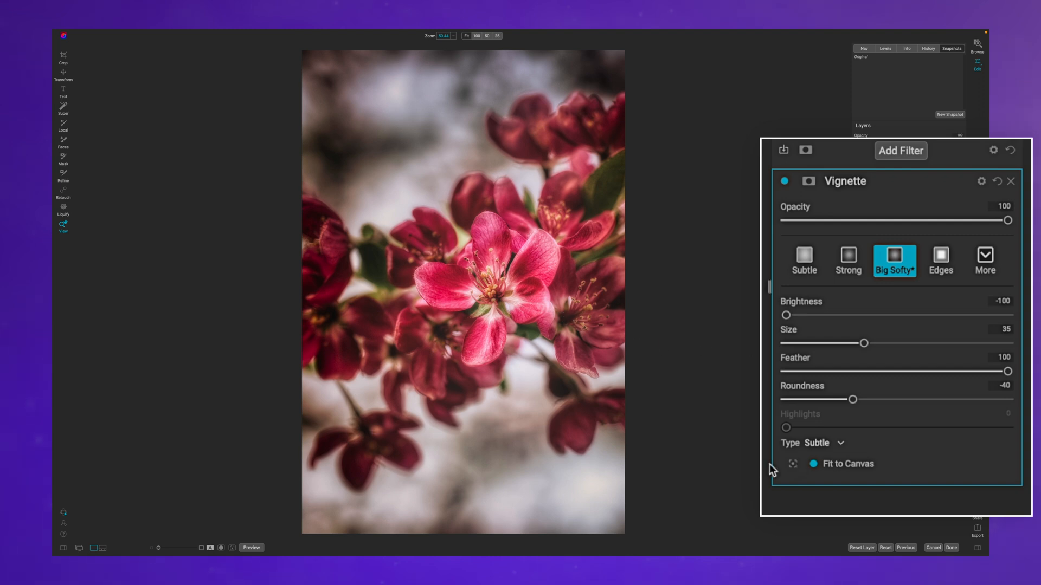
- Drop Feather through 33 to 0 to reveal the hard vignette shape, then restore it
drag(1007, 371, 857, 372)
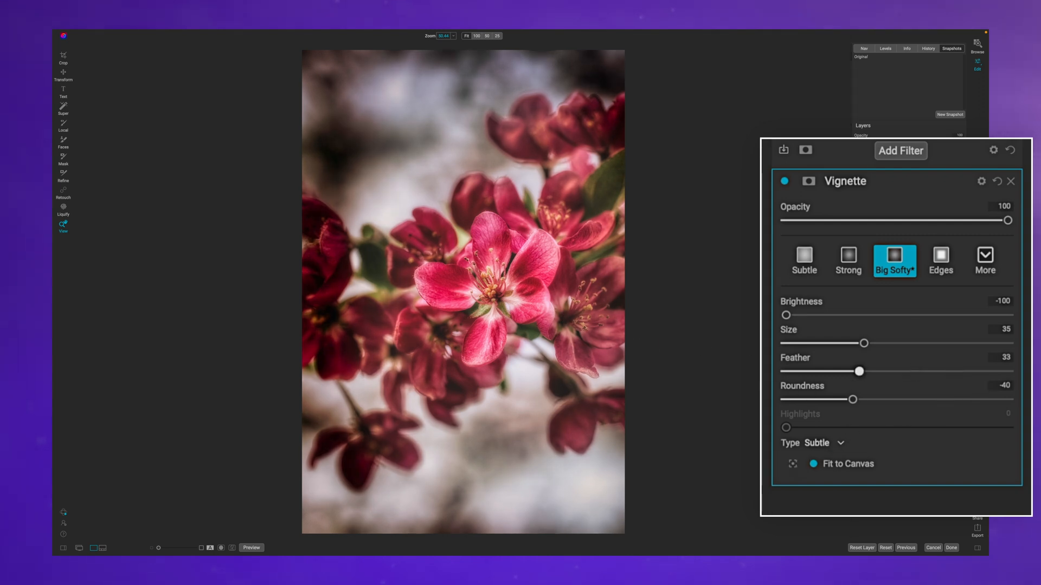
drag(856, 371, 786, 371)
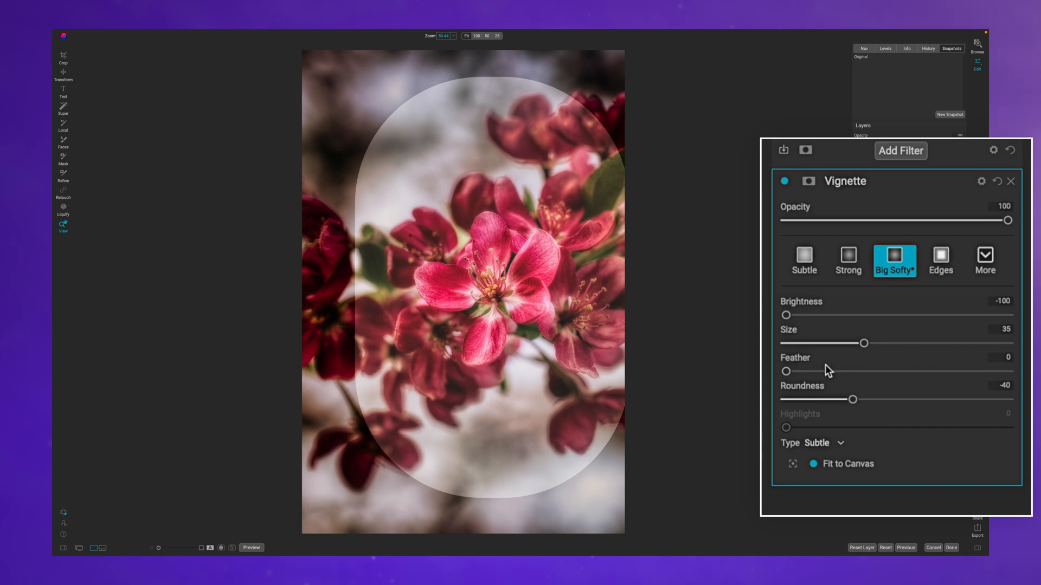
drag(787, 371, 1007, 372)
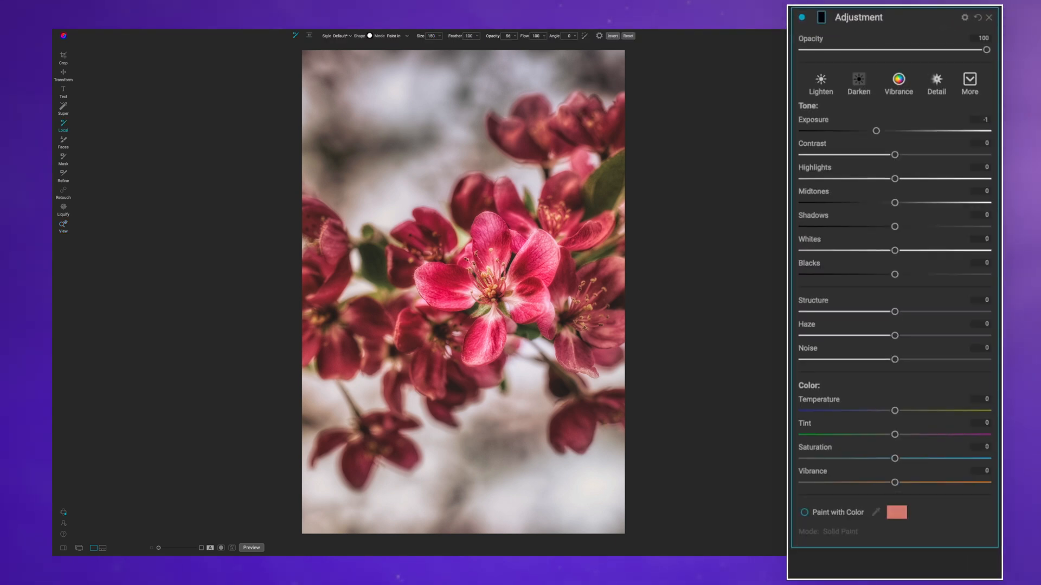
- Mask the local adjustment with the Strong Vignette Masking Bug preset, shrunk around the central blossom
click(63, 159)
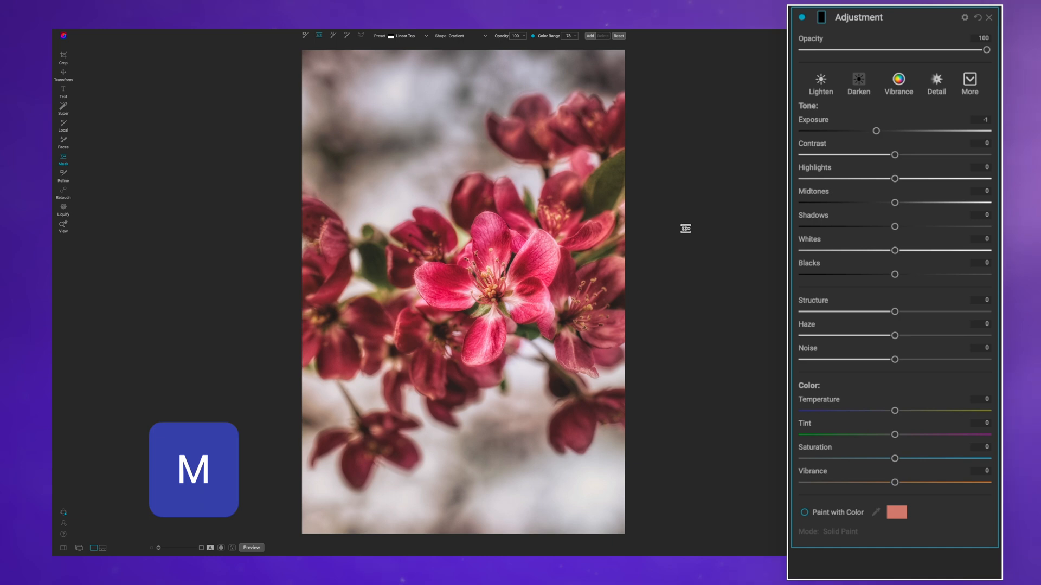
click(408, 36)
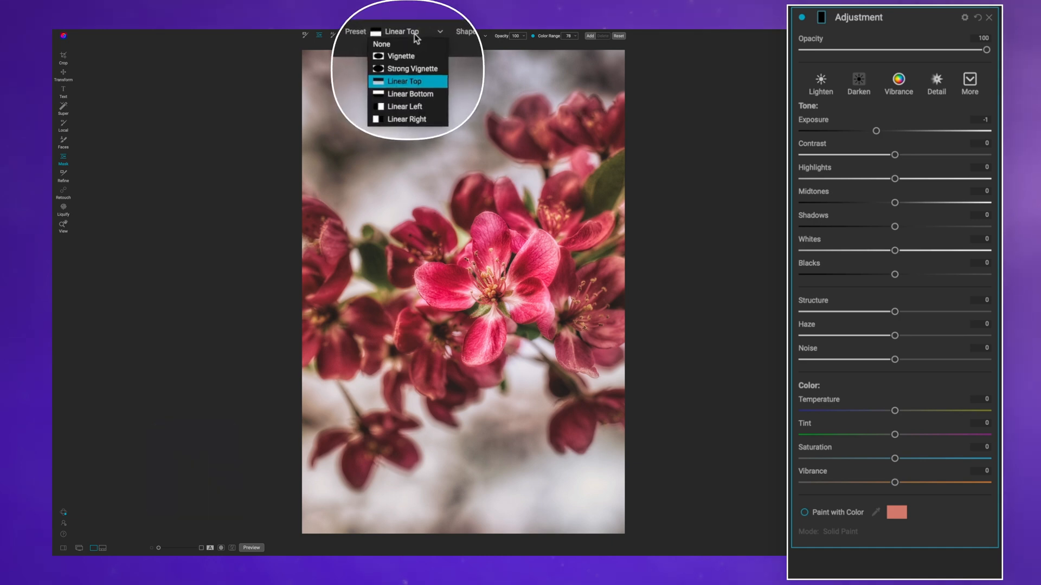
click(412, 69)
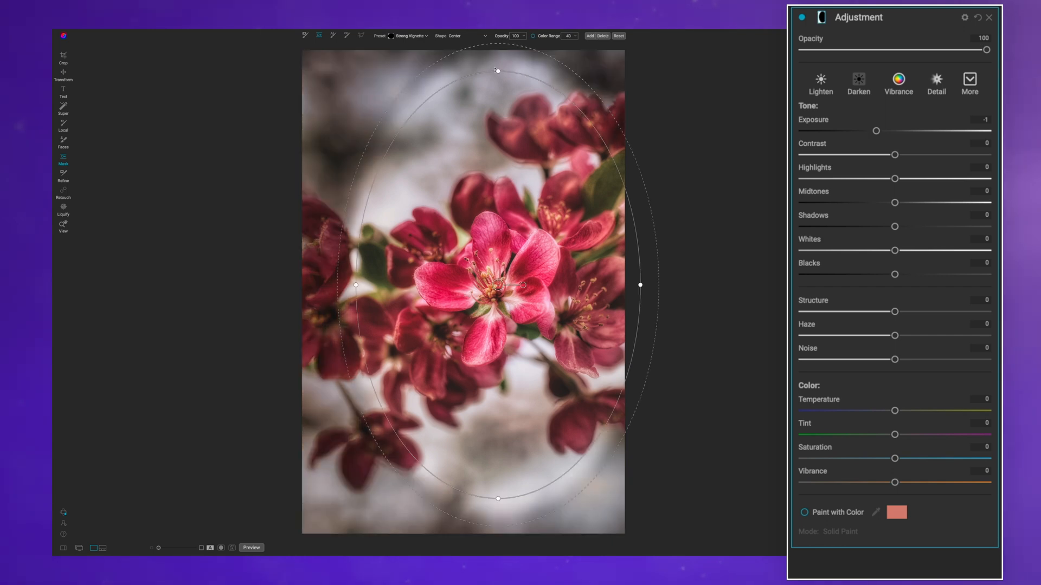
click(408, 36)
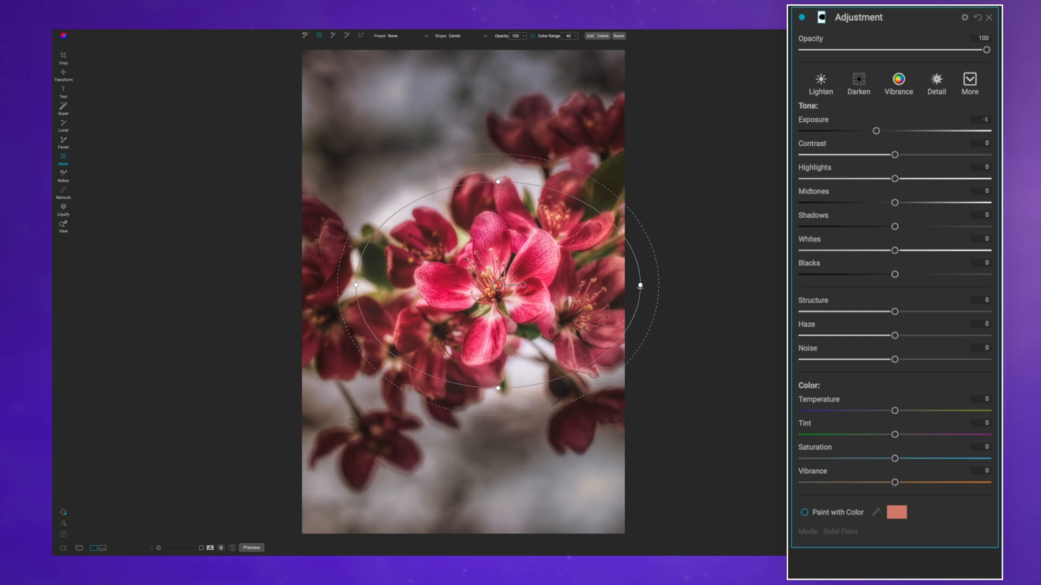
drag(639, 285, 594, 286)
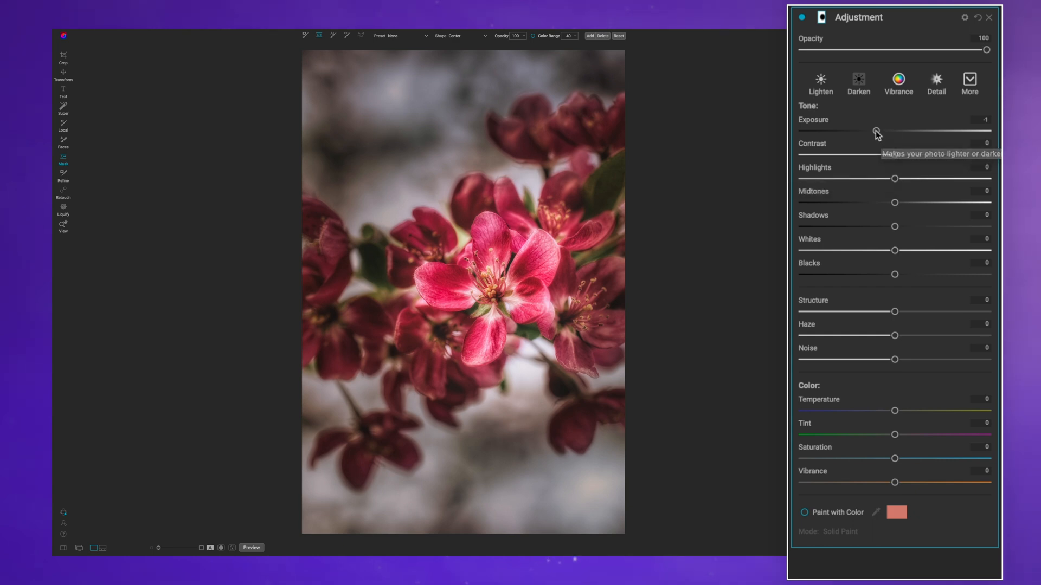
- Darken the masked edges to exposure about -0.95, testing Contrast and returning it to 0
drag(875, 131, 844, 132)
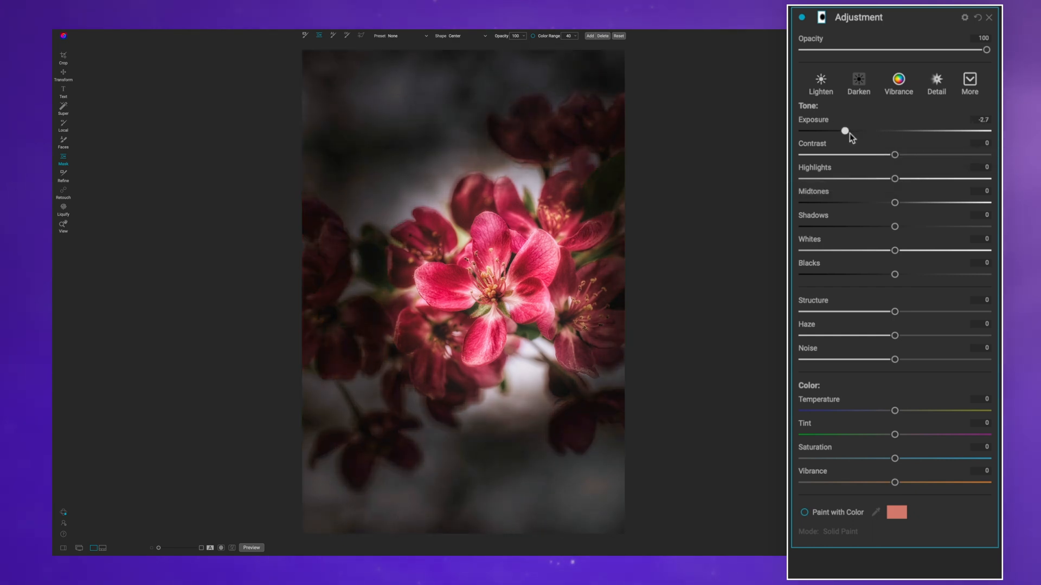
drag(844, 132, 875, 131)
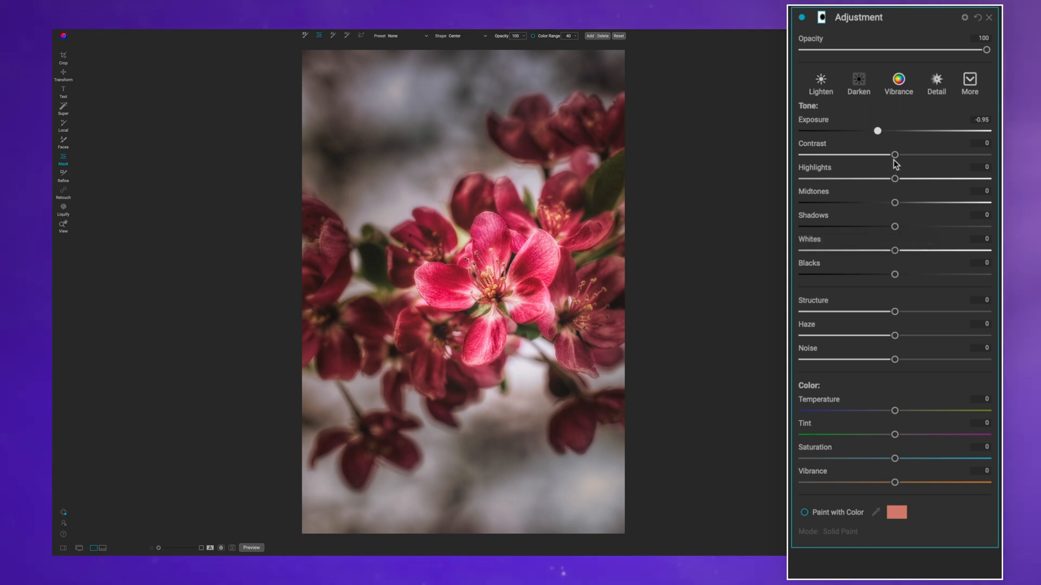
drag(897, 154, 892, 154)
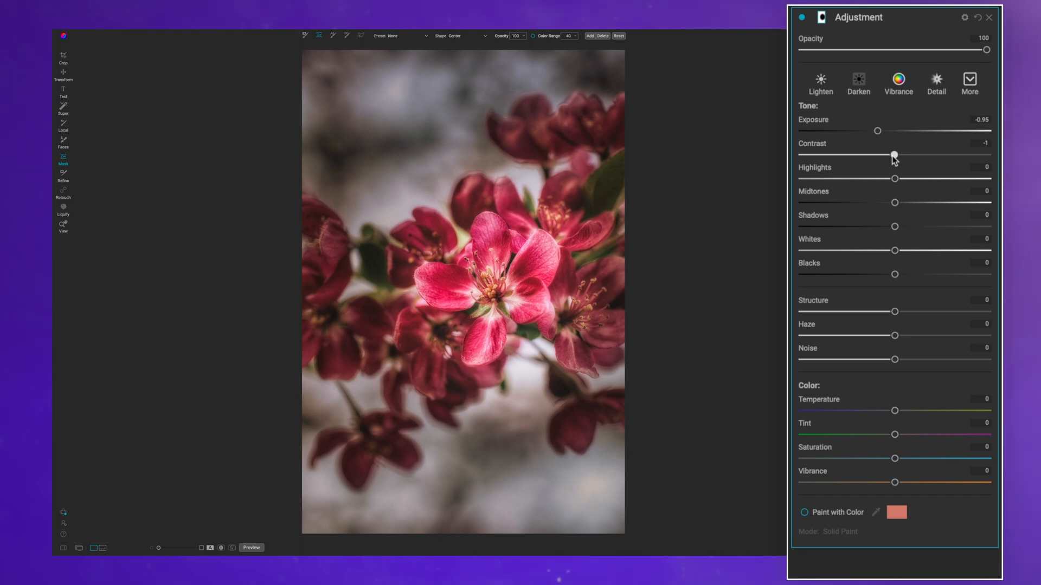
drag(894, 155, 948, 155)
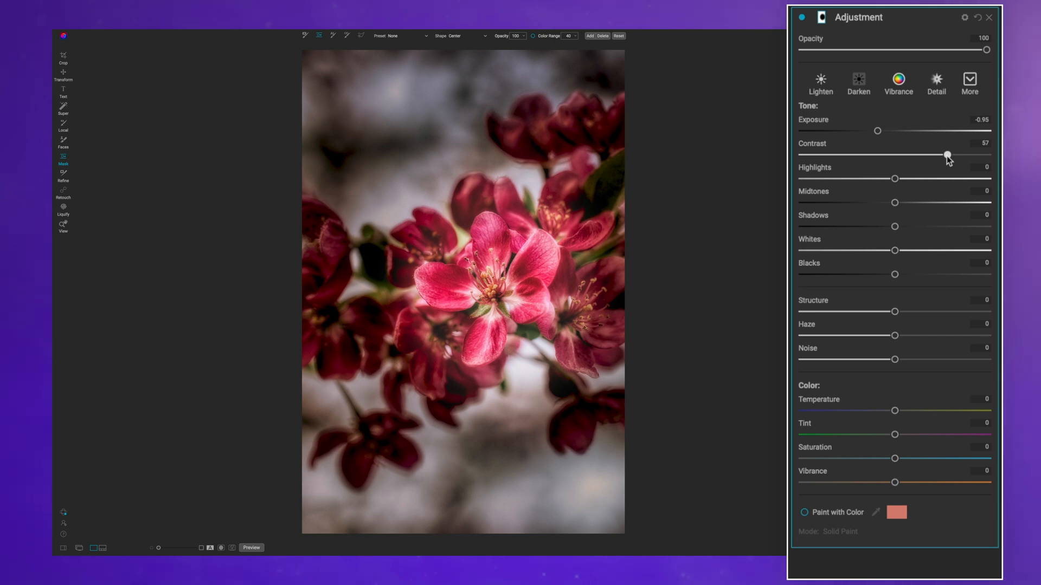
drag(945, 154, 894, 154)
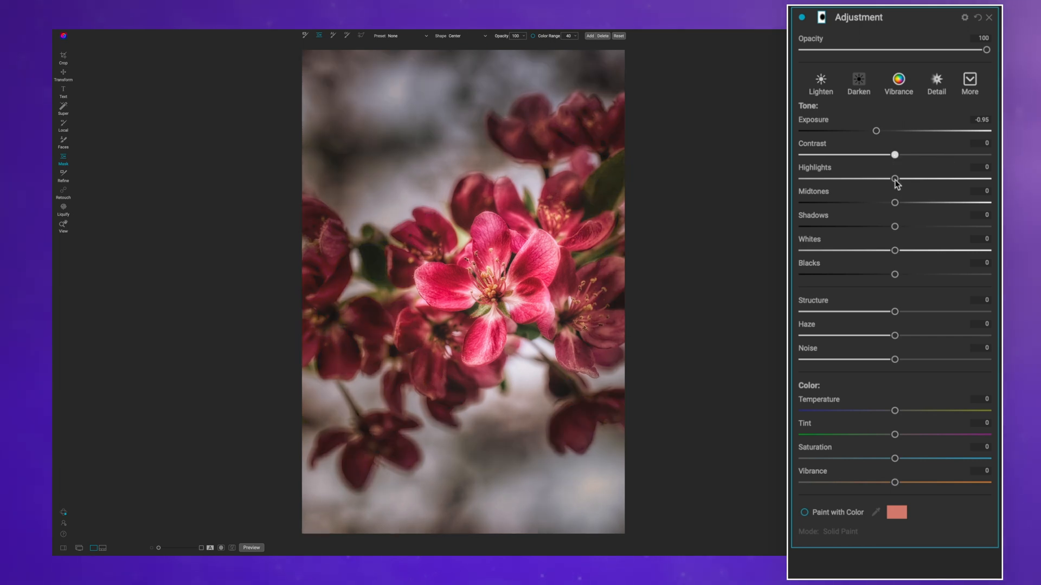
- Test raising the edge Highlights, return them to 0, and enable Paint with Color
drag(895, 177, 921, 178)
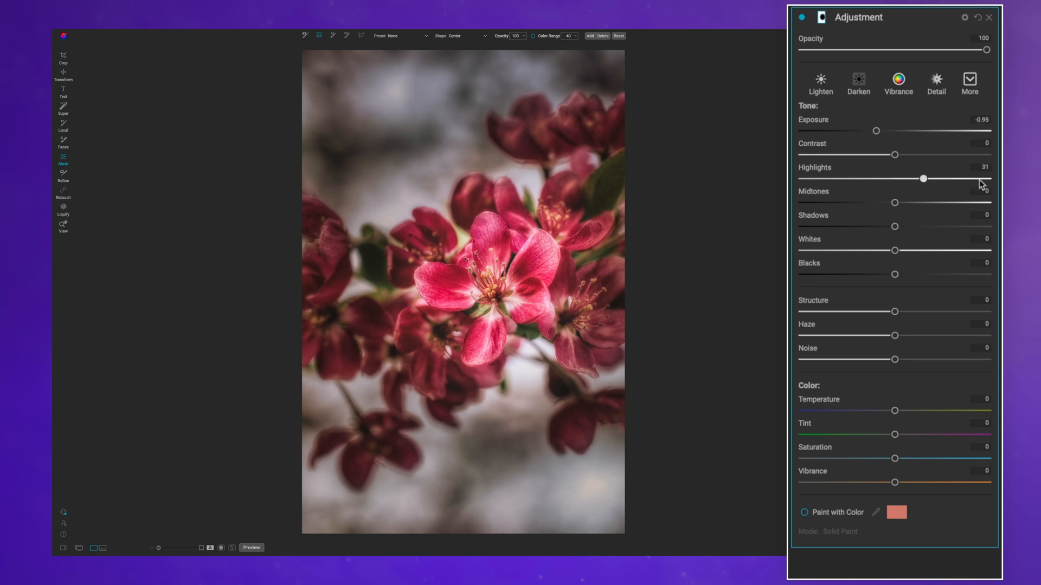
drag(921, 178, 982, 179)
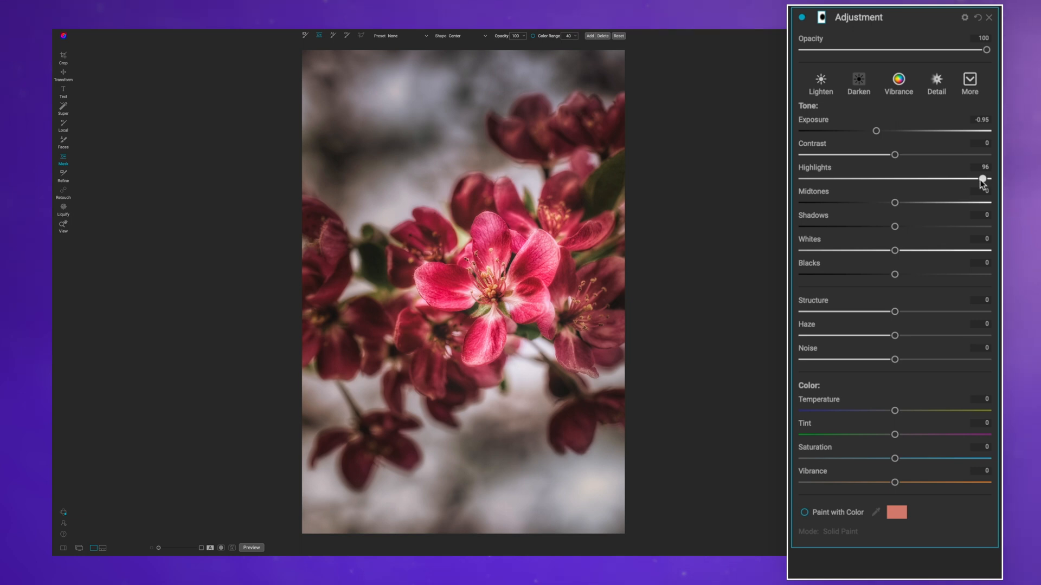
drag(982, 179, 817, 178)
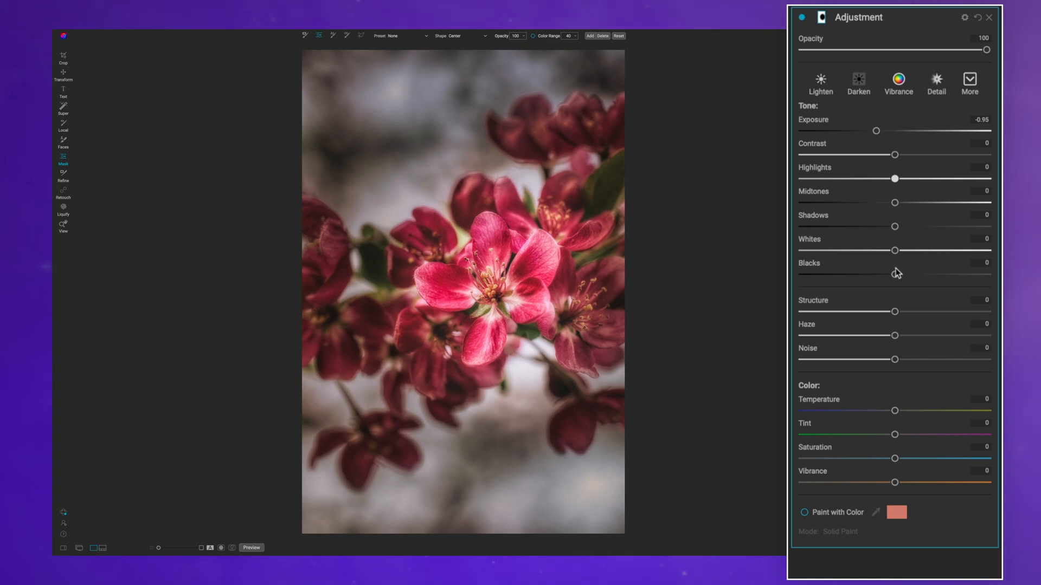
mouse_move(911, 377)
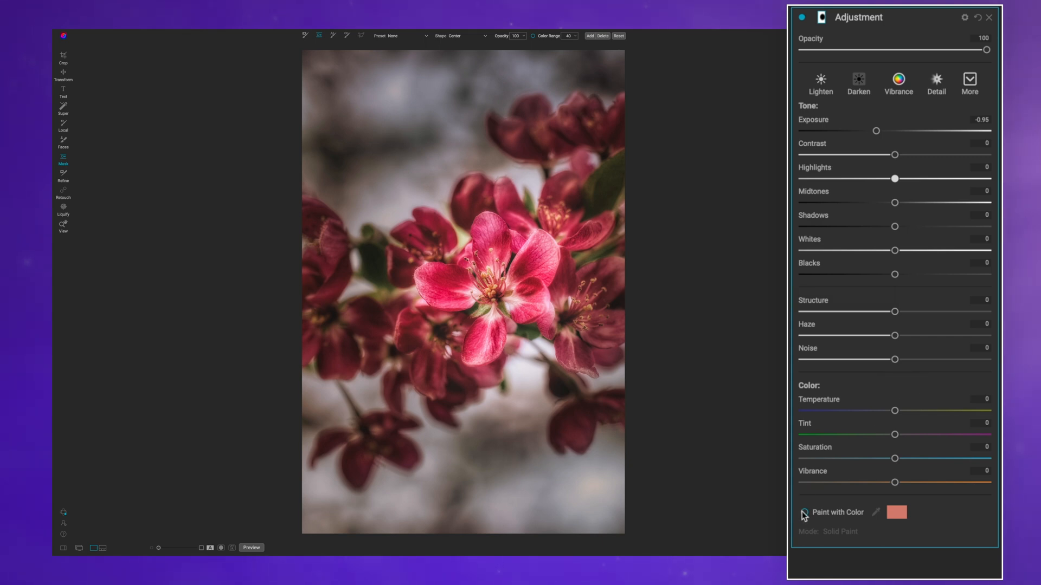
click(803, 512)
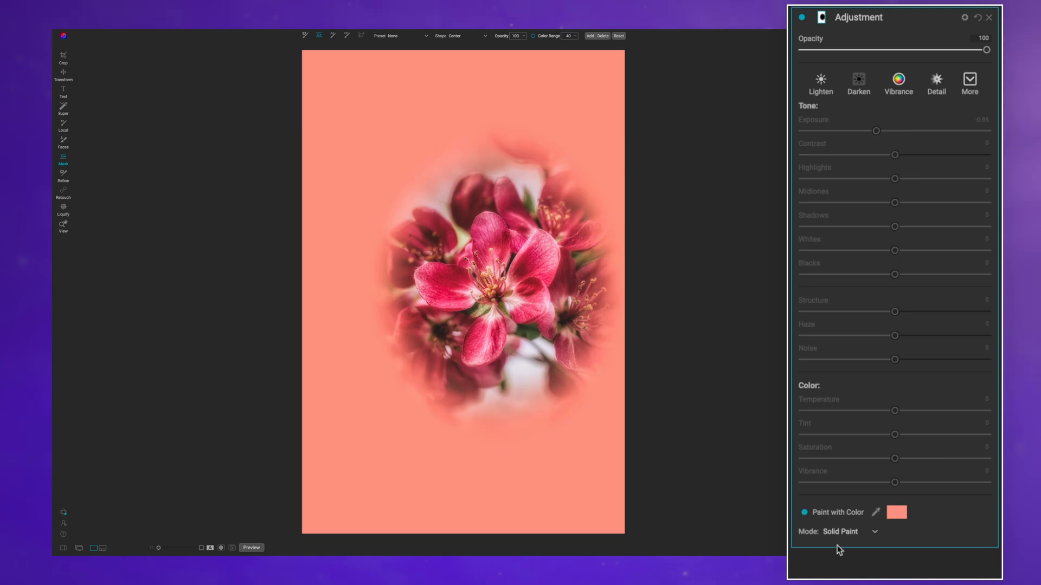
mouse_move(832, 525)
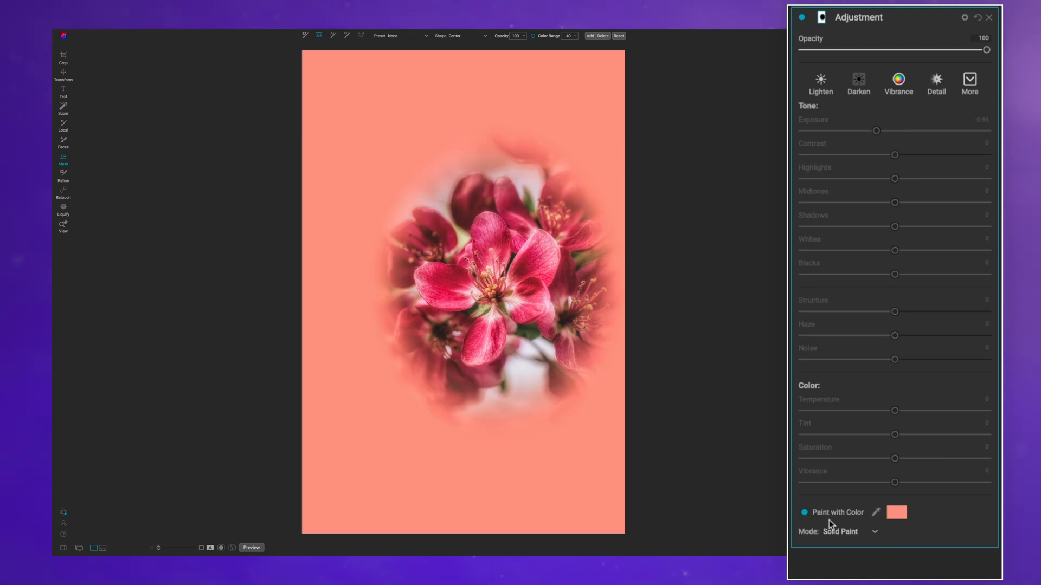
mouse_move(874, 534)
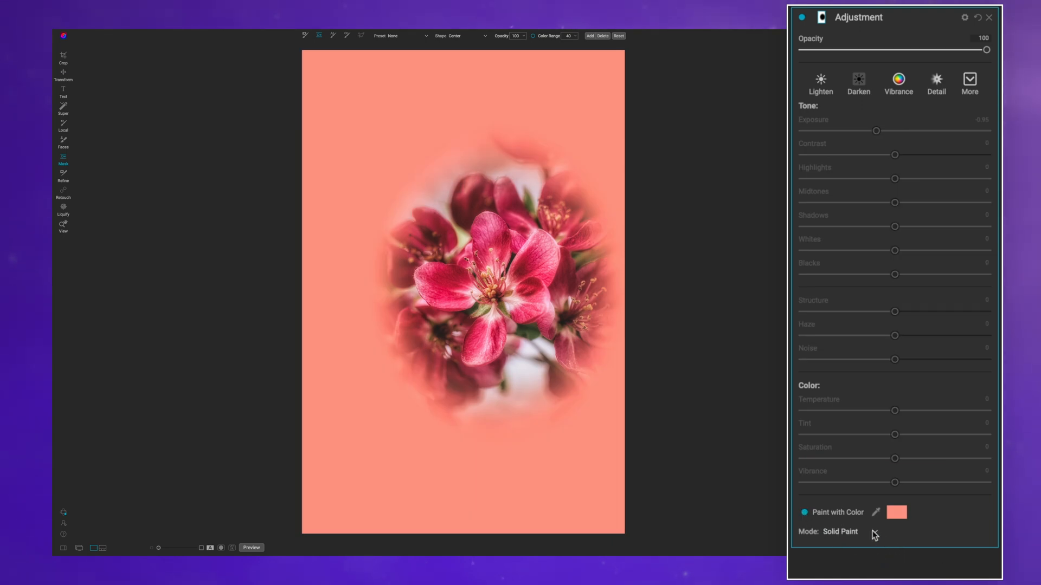
- Switch the Paint with Color mode from Solid Paint to Classic, tinting the edges pink
click(853, 531)
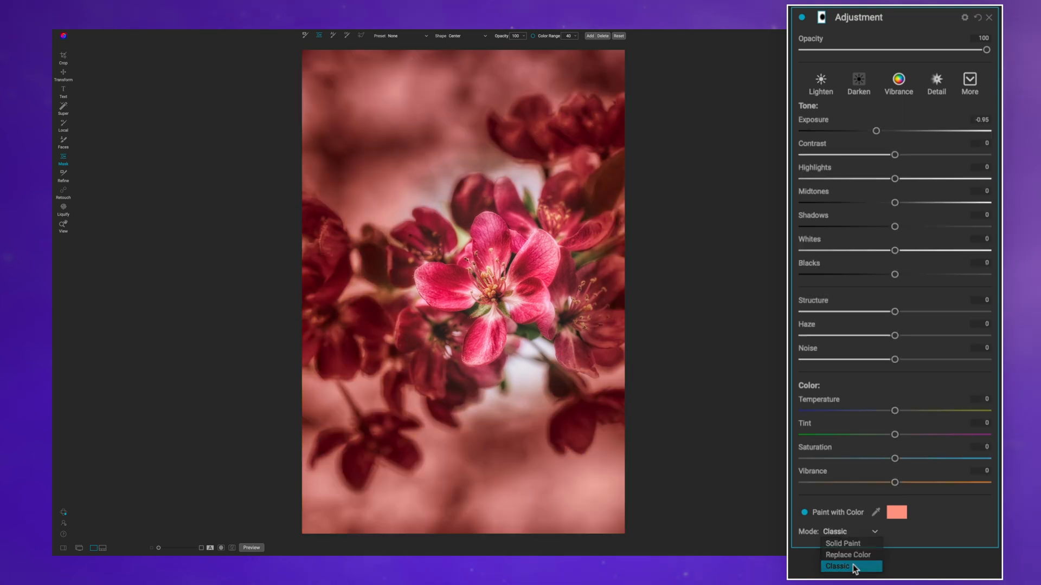
click(838, 566)
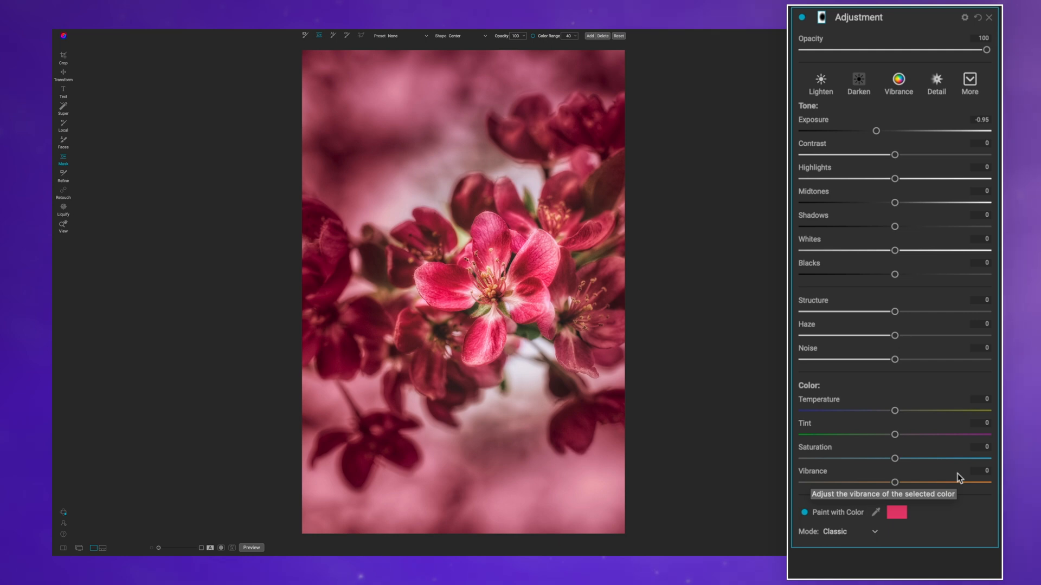
mouse_move(945, 144)
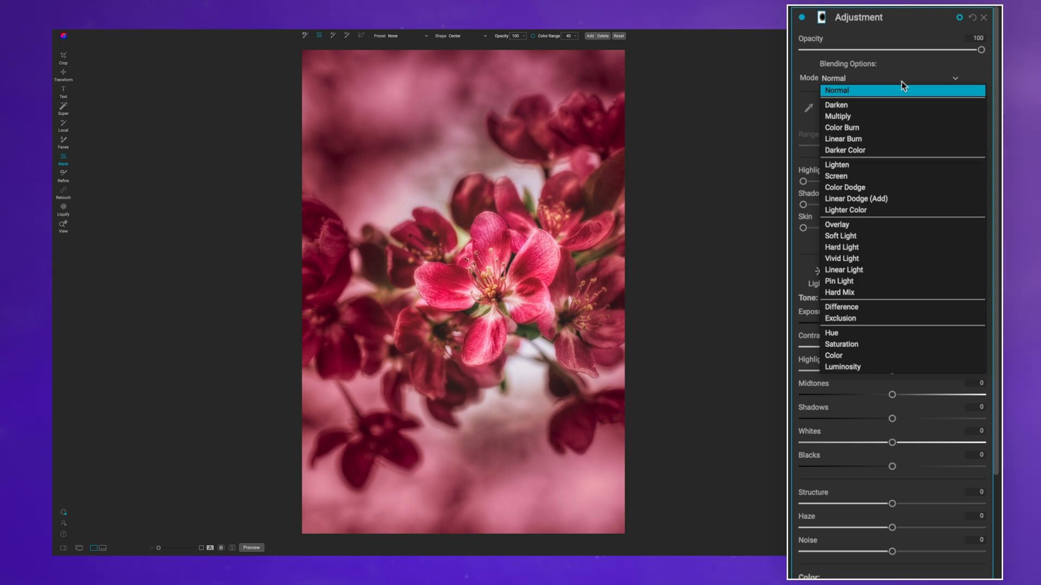
mouse_move(895, 106)
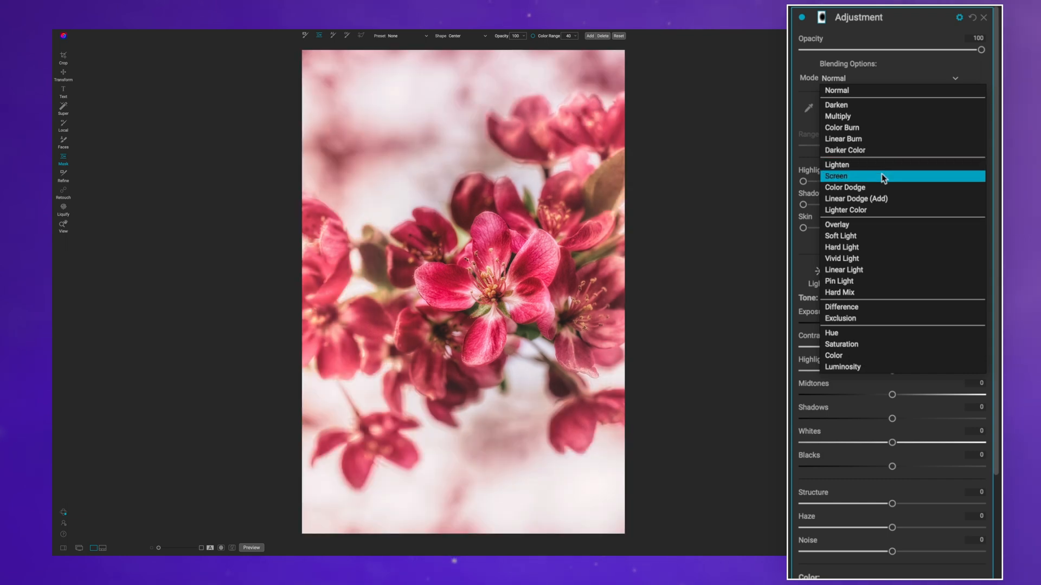
- Blend the colour layer in Screen mode and settle its exposure at -1.9
click(836, 175)
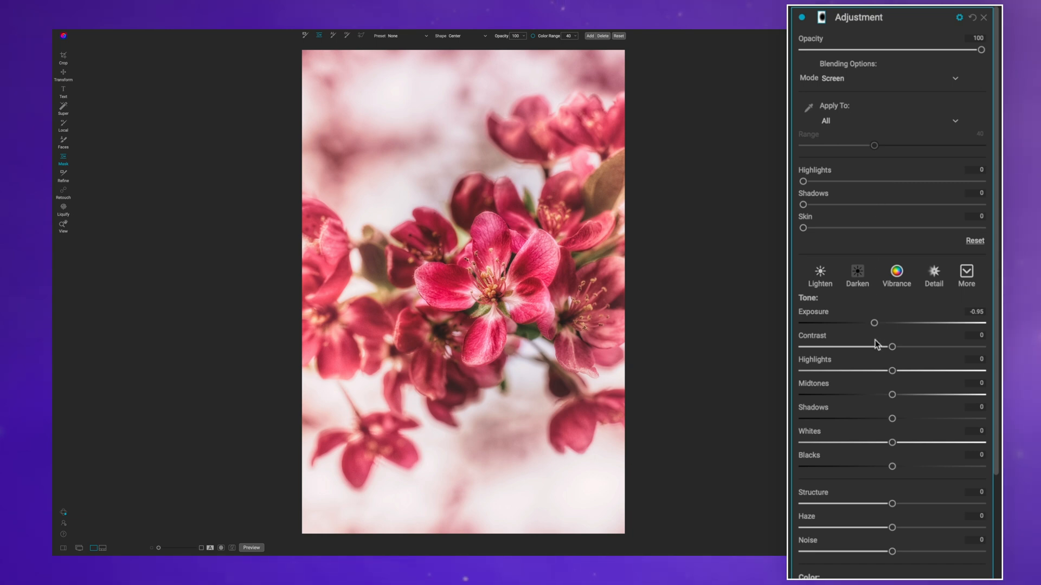
drag(873, 323, 886, 323)
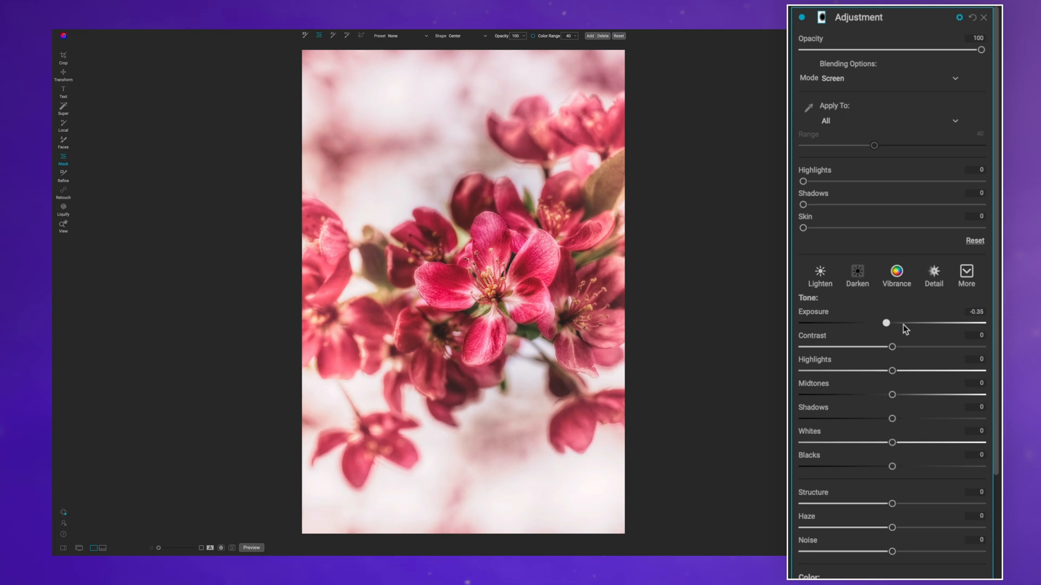
drag(886, 323, 874, 323)
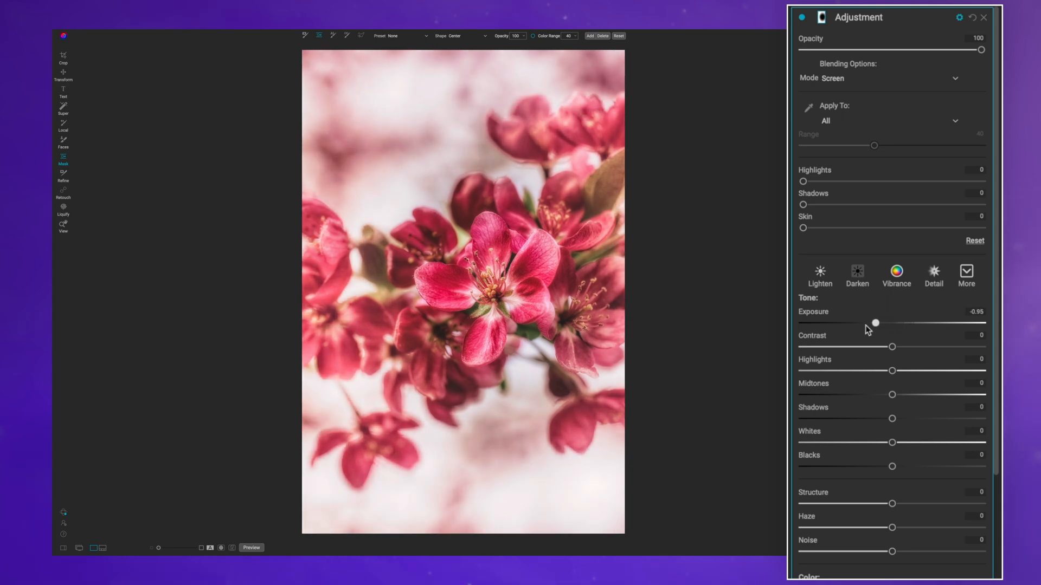
drag(875, 323, 859, 323)
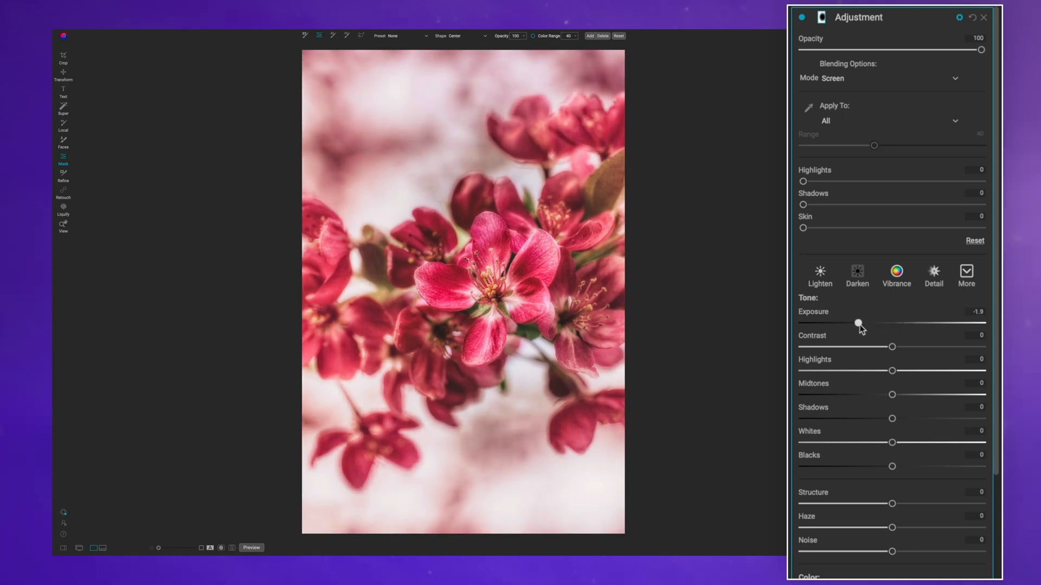
drag(858, 323, 867, 323)
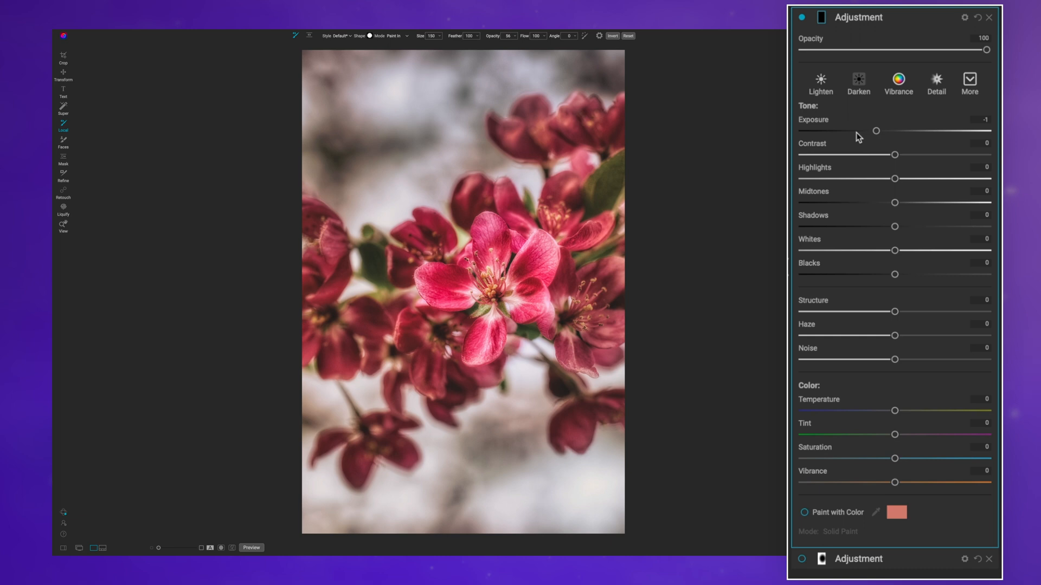
- Set the new adjustment layer to exposure -1.2 and ready a size 2000, feather 25 brush
drag(875, 131, 879, 131)
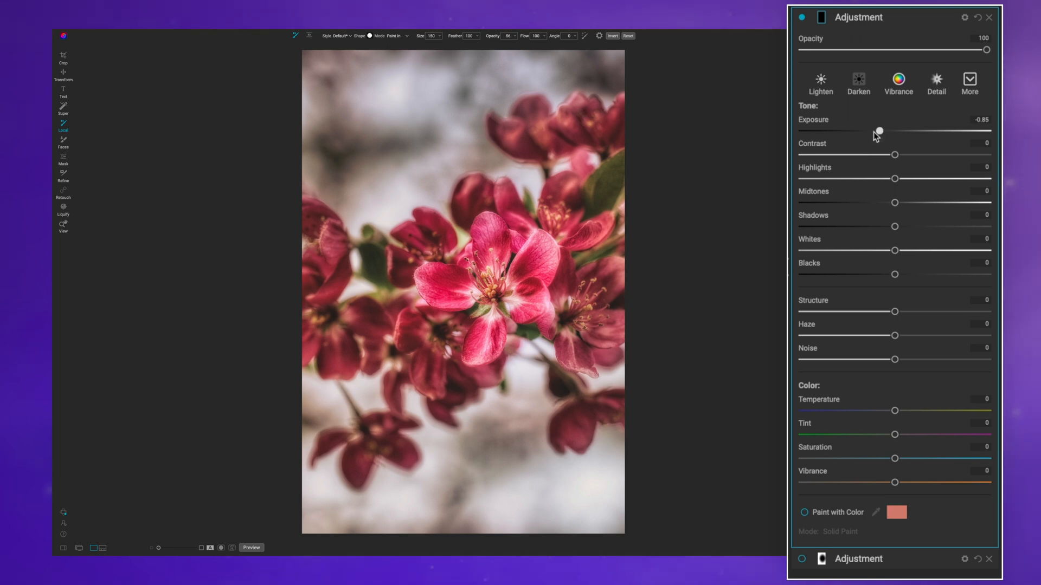
drag(878, 131, 871, 131)
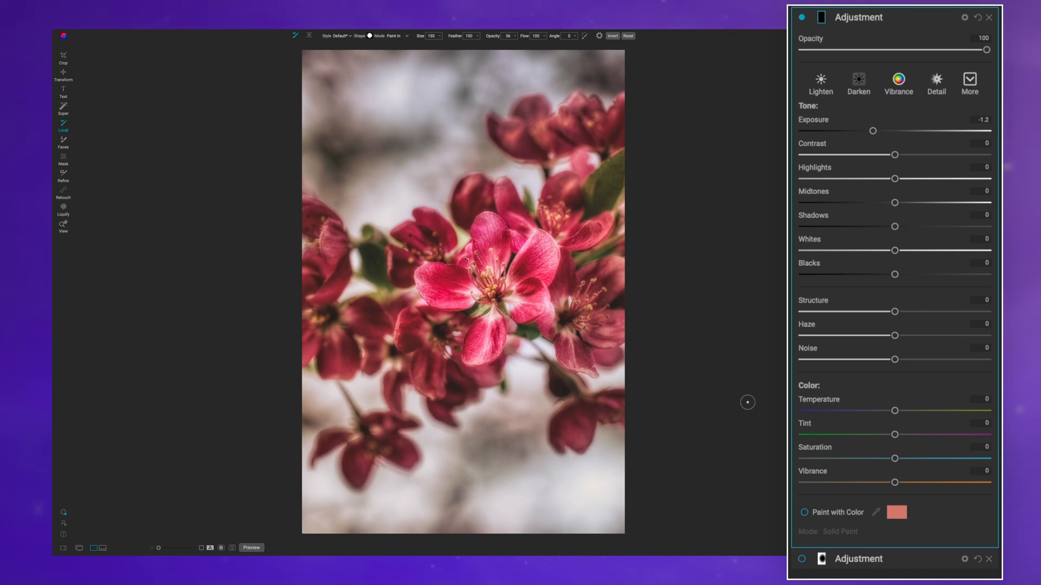
mouse_move(666, 381)
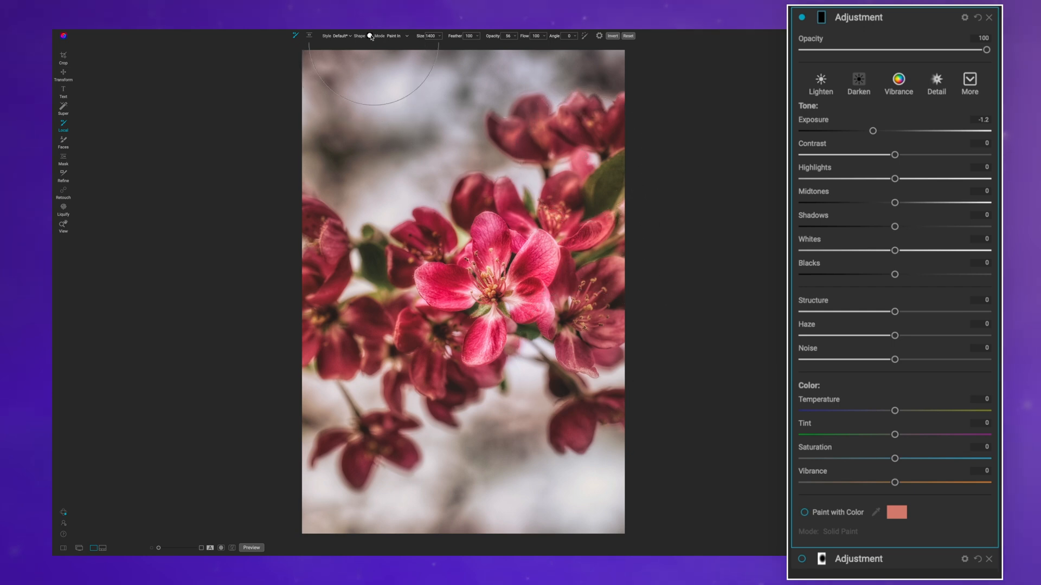
click(370, 36)
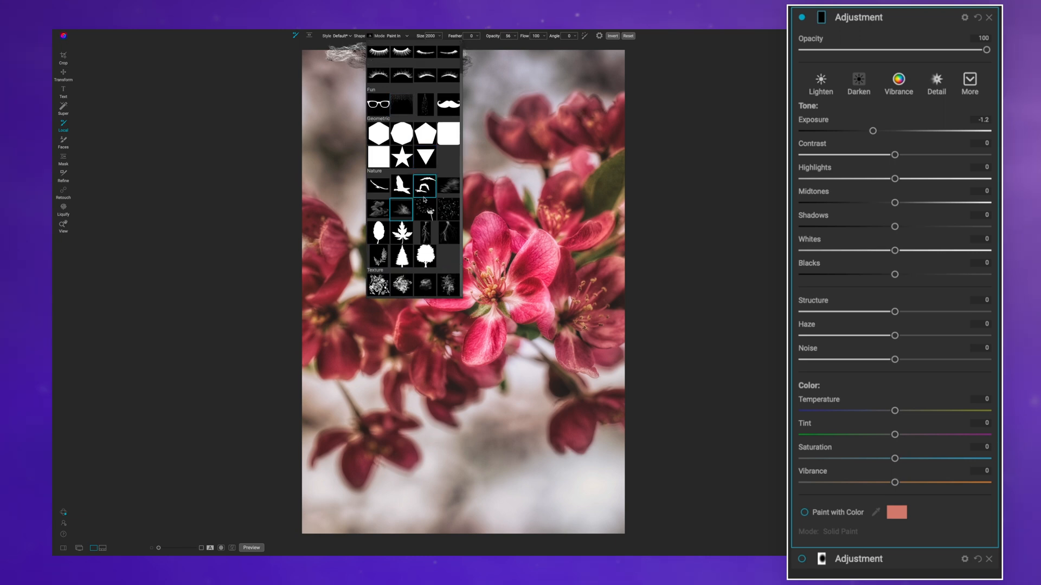
click(425, 255)
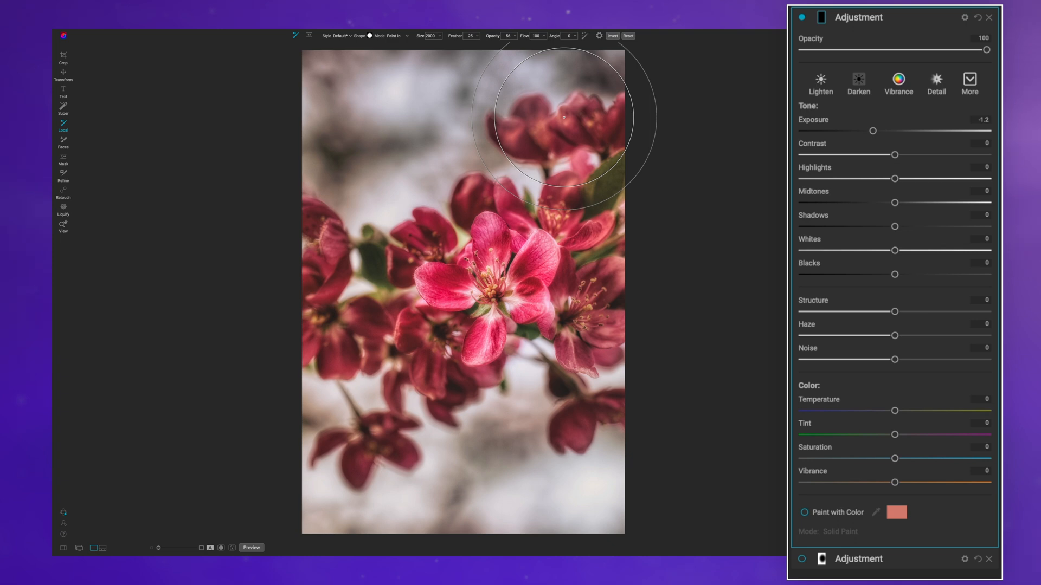
mouse_move(698, 229)
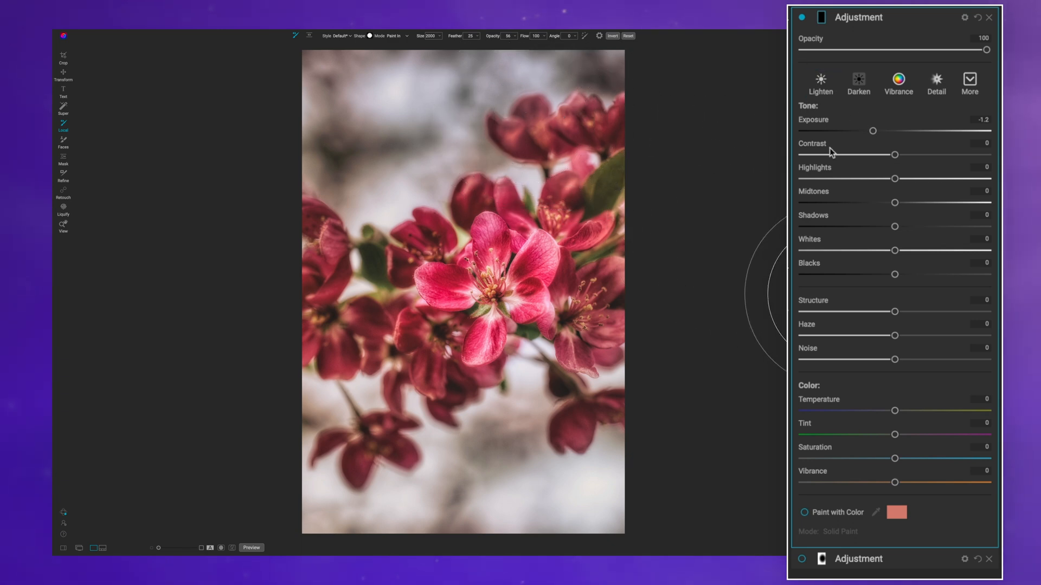
- Paint the edges darker with exposure -1.65, midtones -12 and structure -78
drag(873, 131, 863, 131)
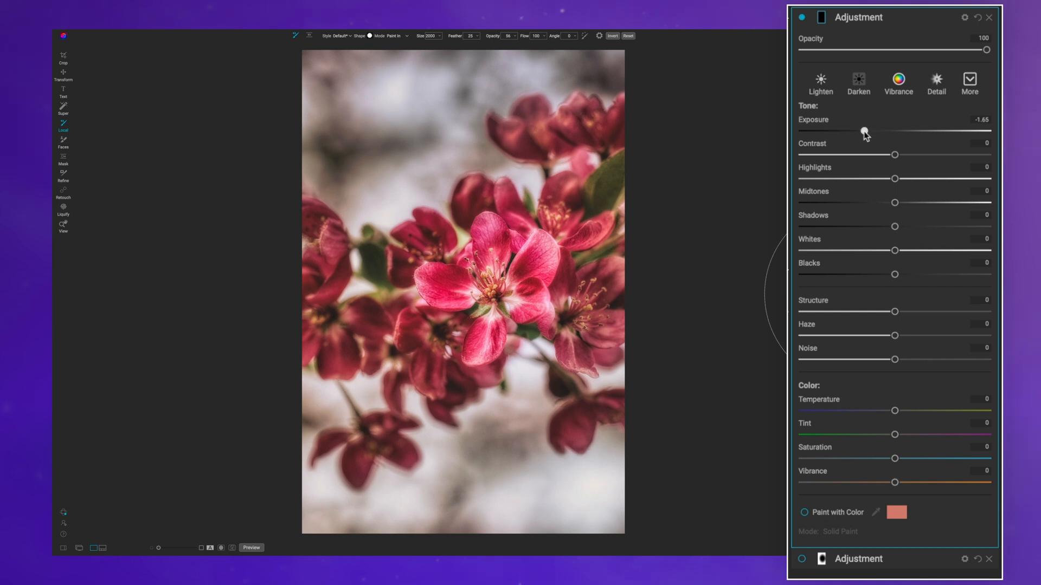
mouse_move(569, 122)
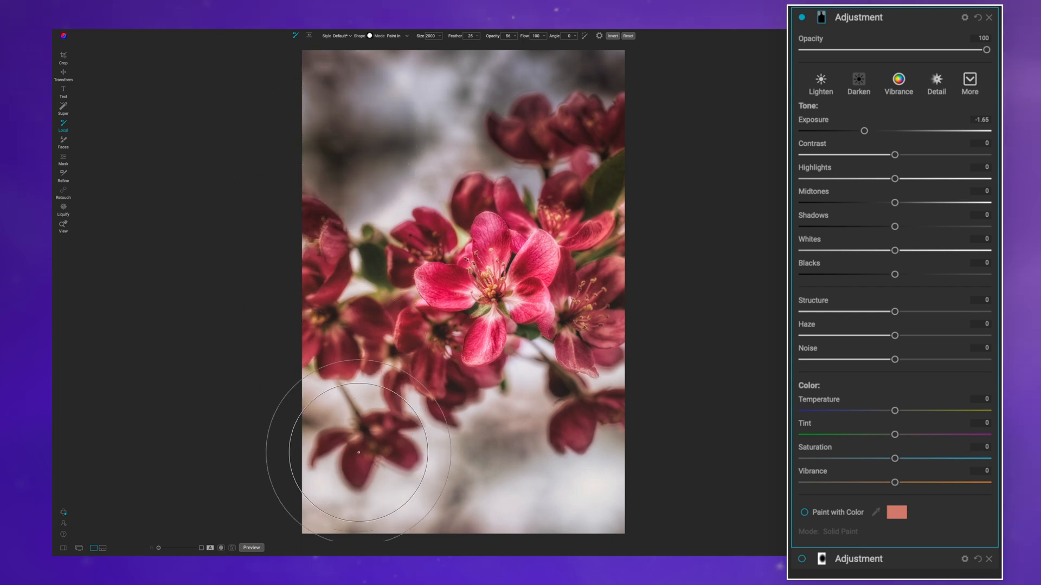
mouse_move(595, 408)
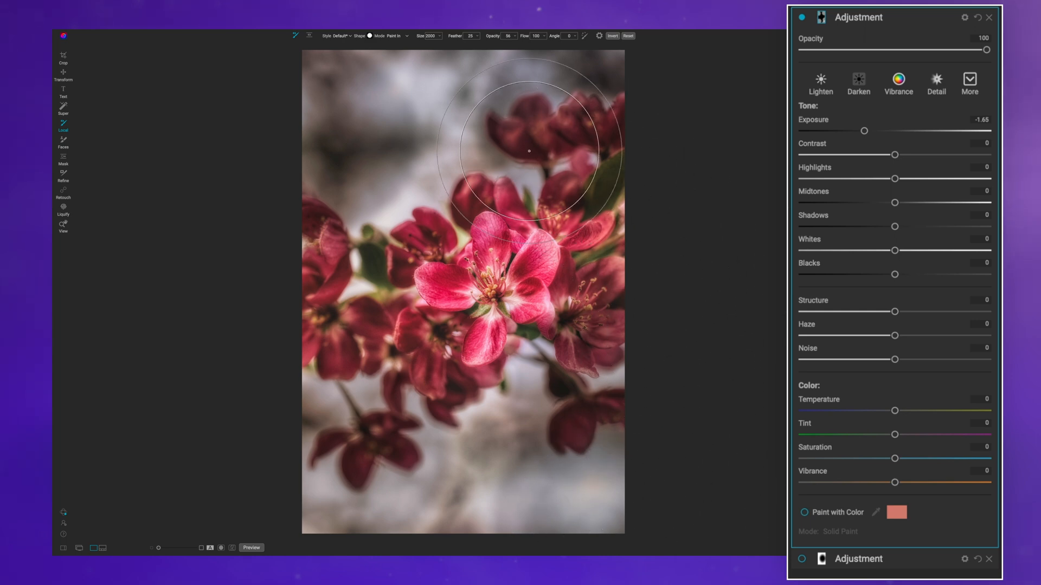
mouse_move(867, 222)
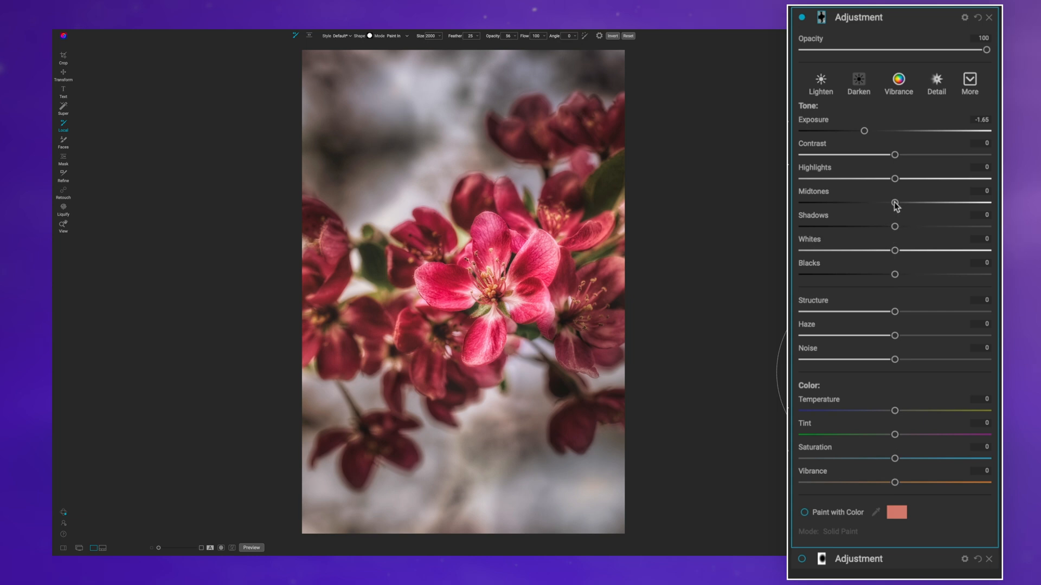
drag(894, 203, 883, 203)
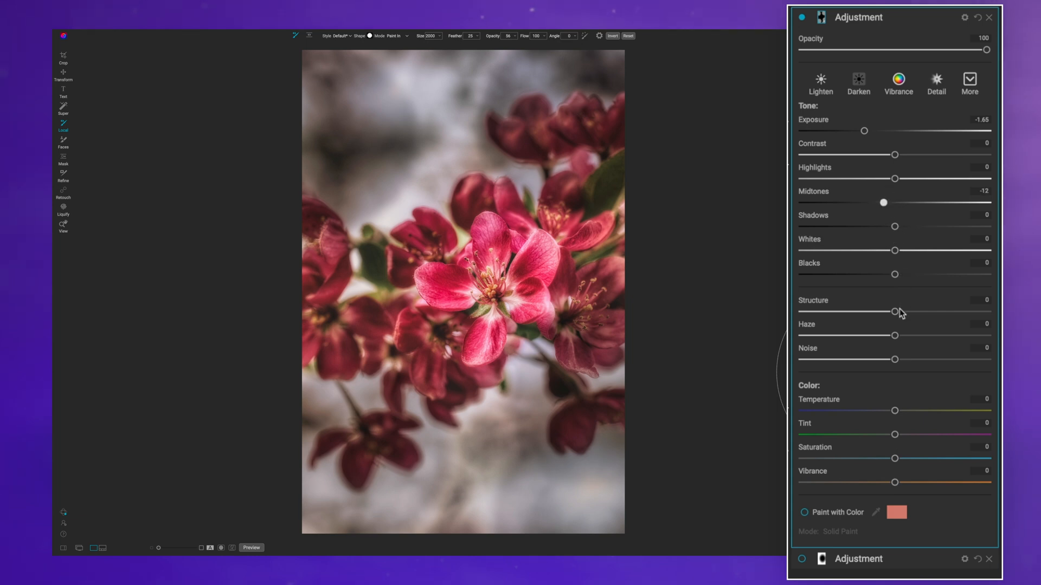
drag(894, 311, 823, 311)
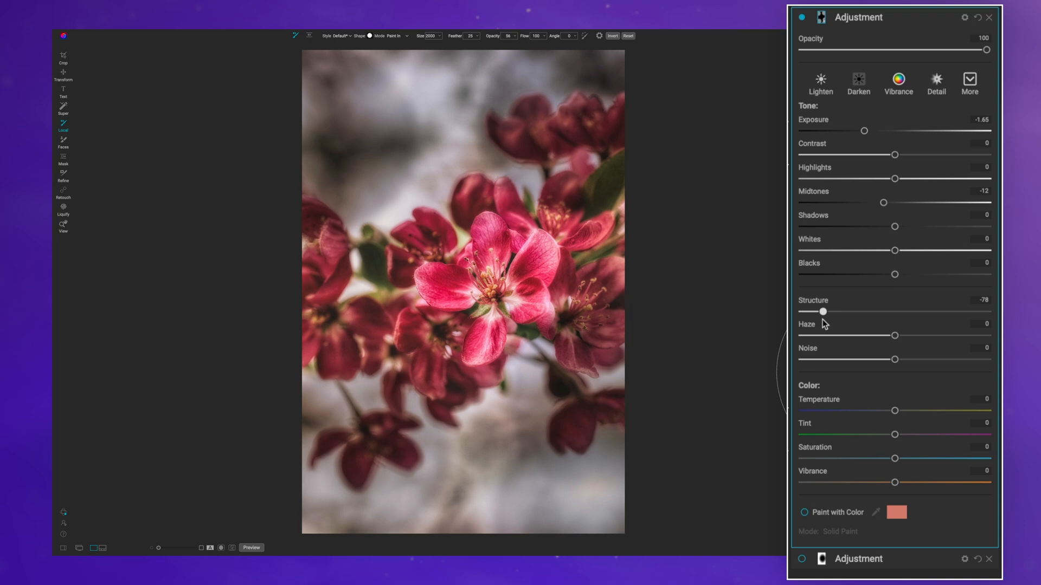
drag(824, 312, 820, 313)
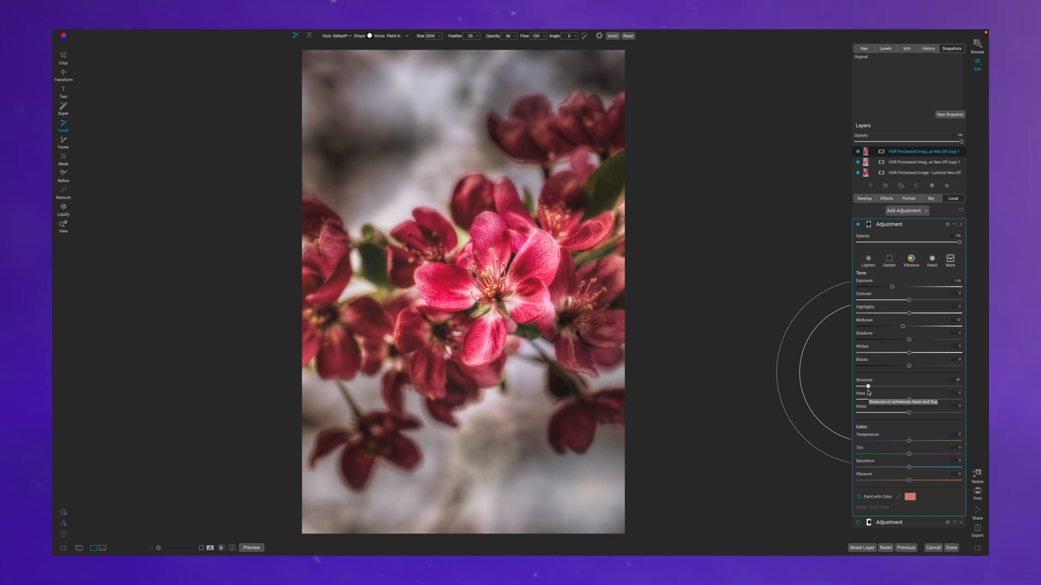
mouse_move(869, 393)
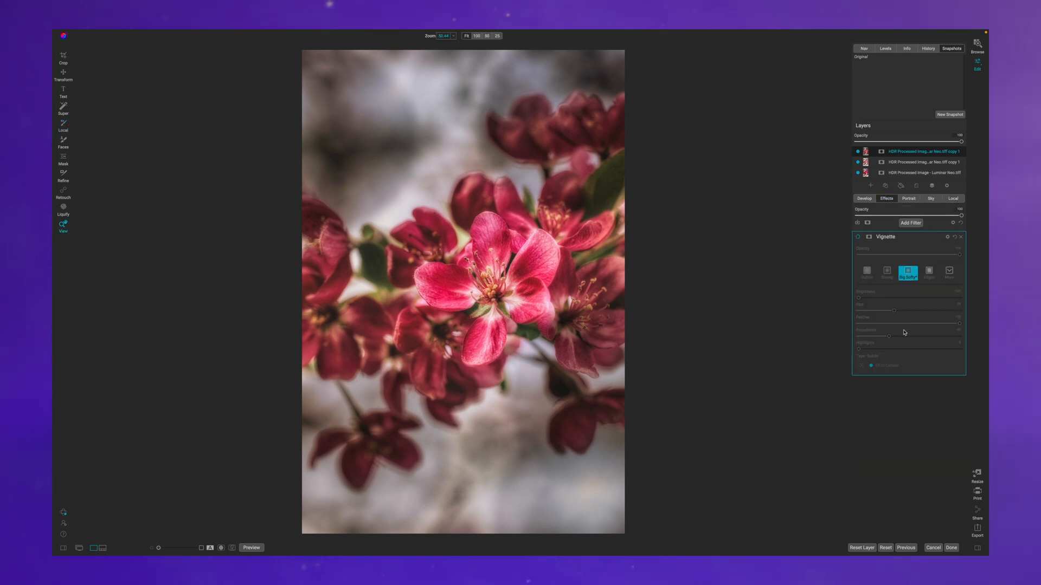
- Look at the Vignette filter under Effects, leaving its values unchanged
click(953, 199)
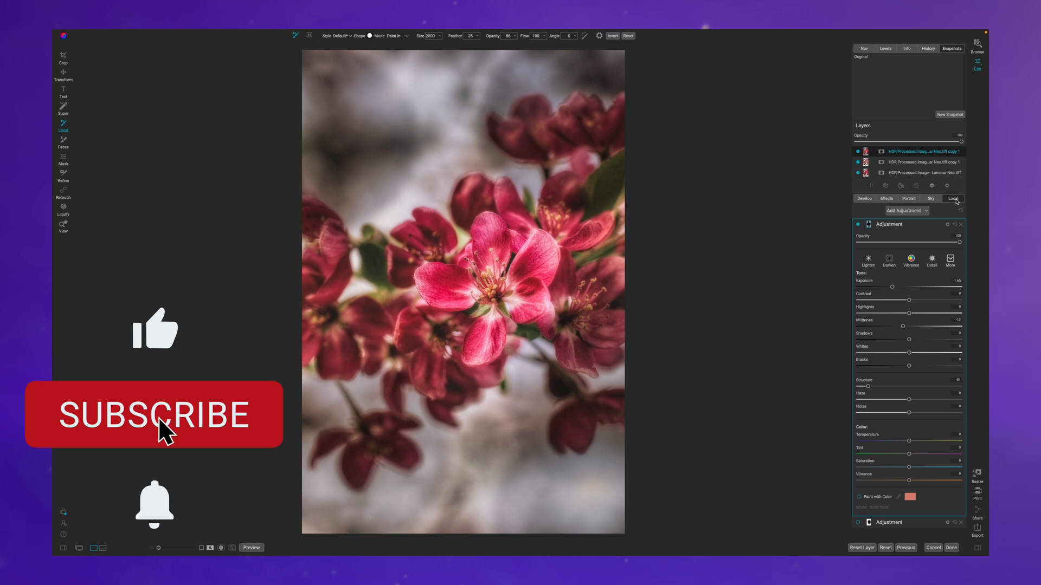
click(154, 414)
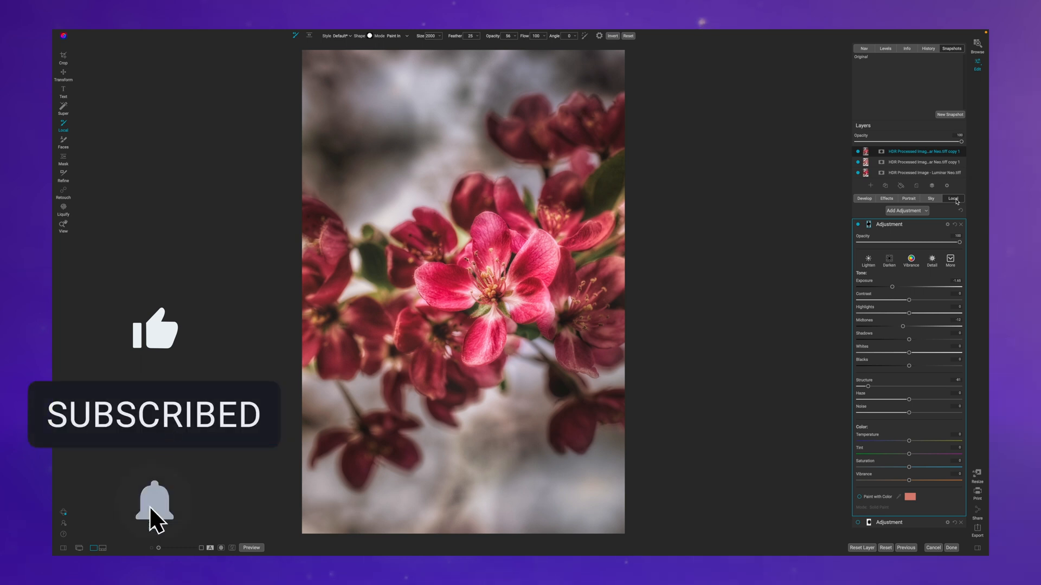